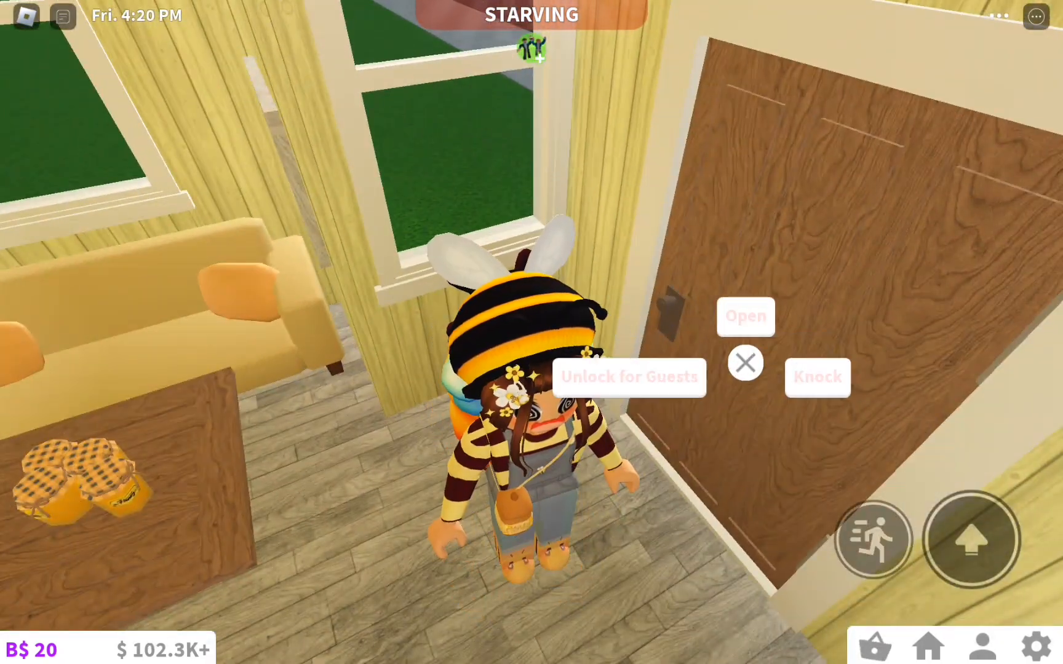
Dismiss the door prompt and enter Build mode on the empty grass plot.
click(745, 316)
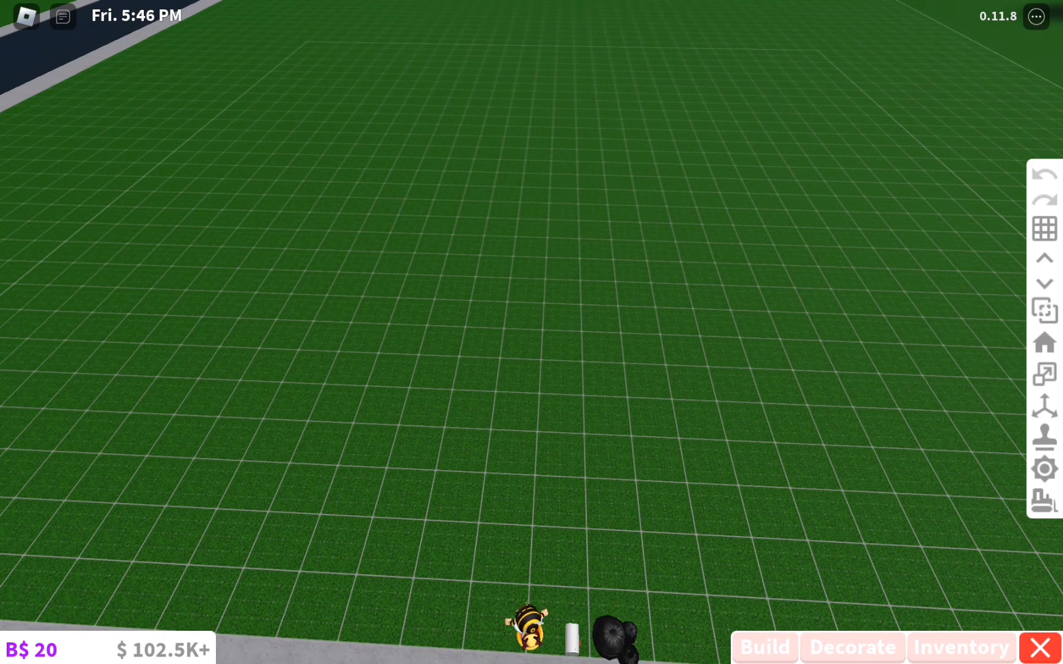
Lay out a small square of walls with the Wall tool and confirm it.
click(763, 646)
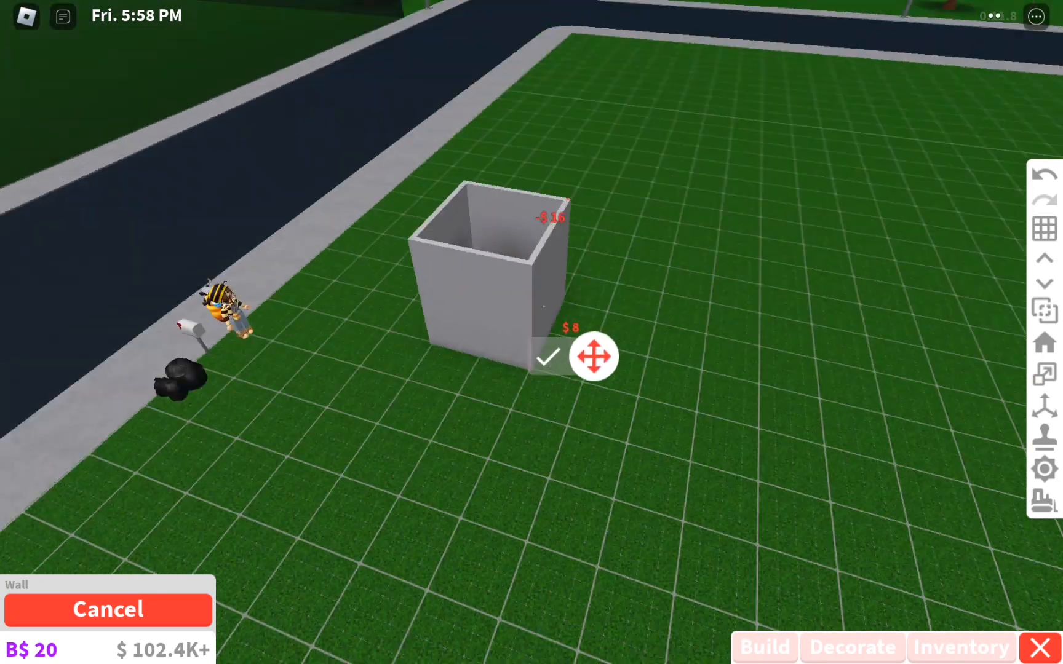
click(548, 355)
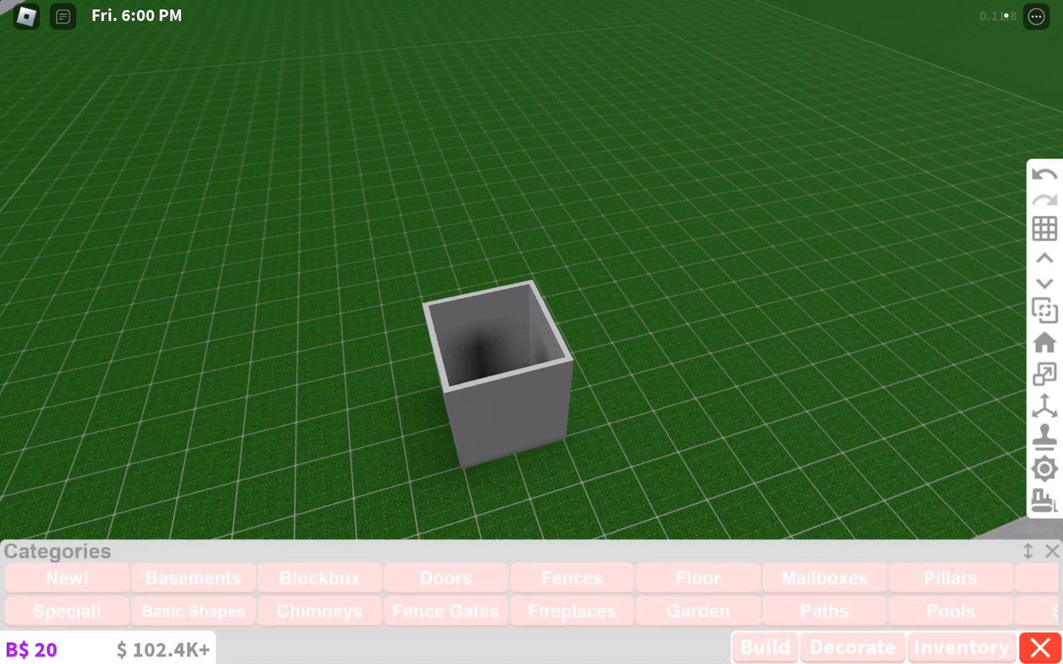
Browse the build categories and add a pyramid roof from Roof onto the box.
scroll(right, 3)
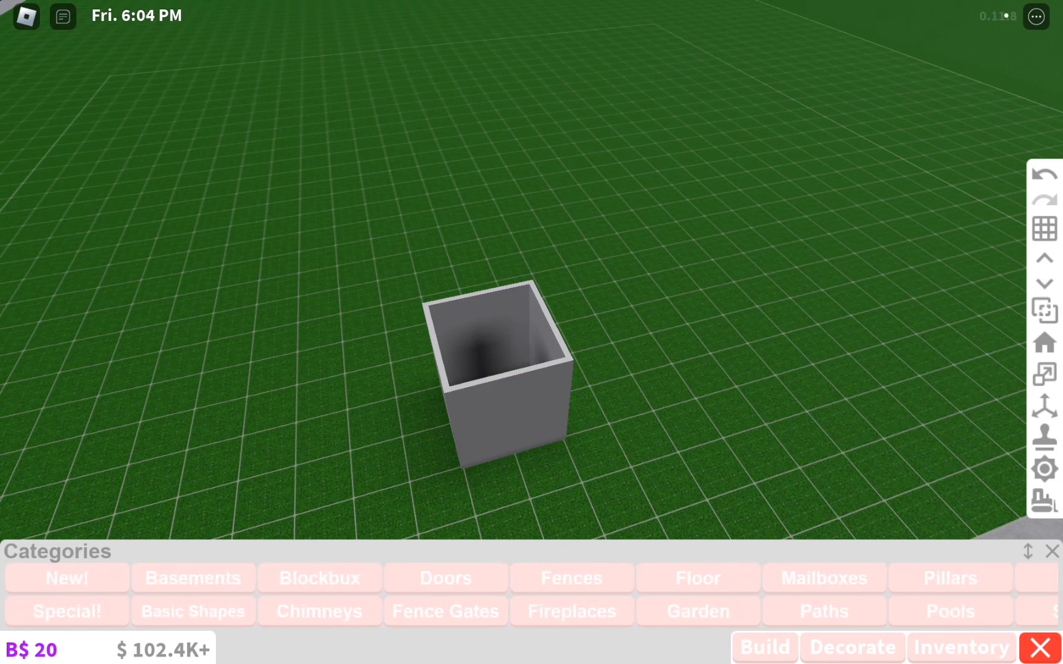
scroll(right, 3)
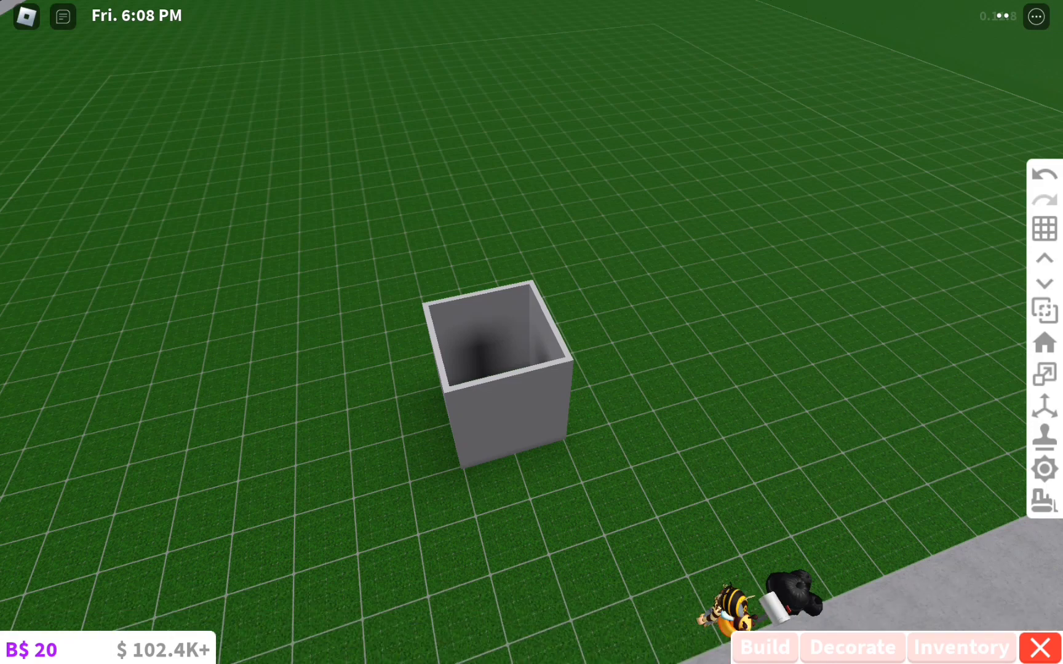
click(764, 645)
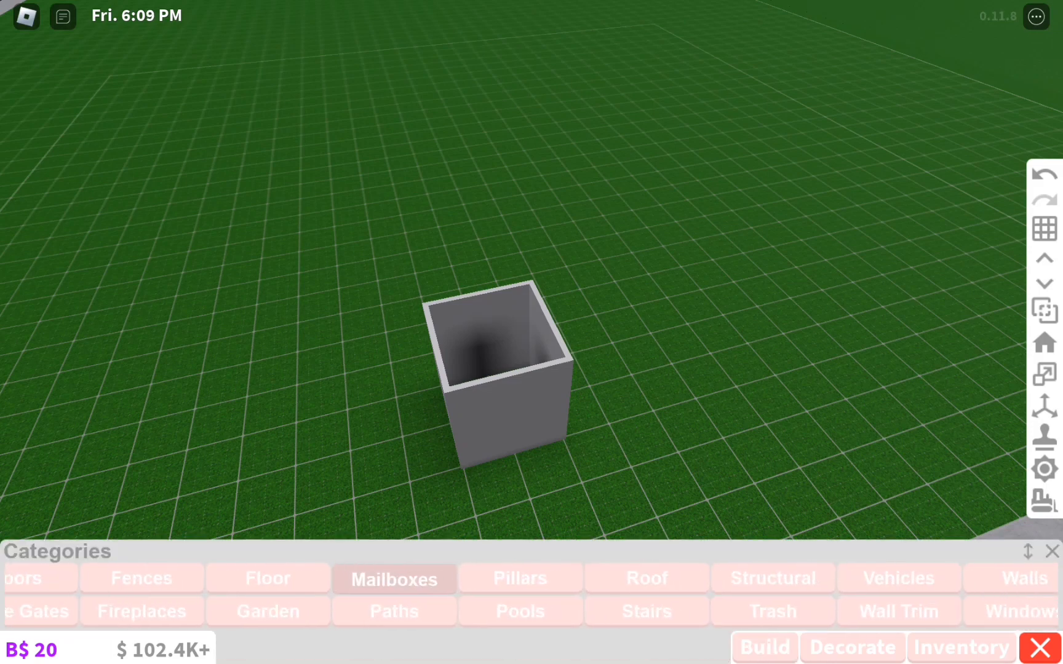
click(762, 578)
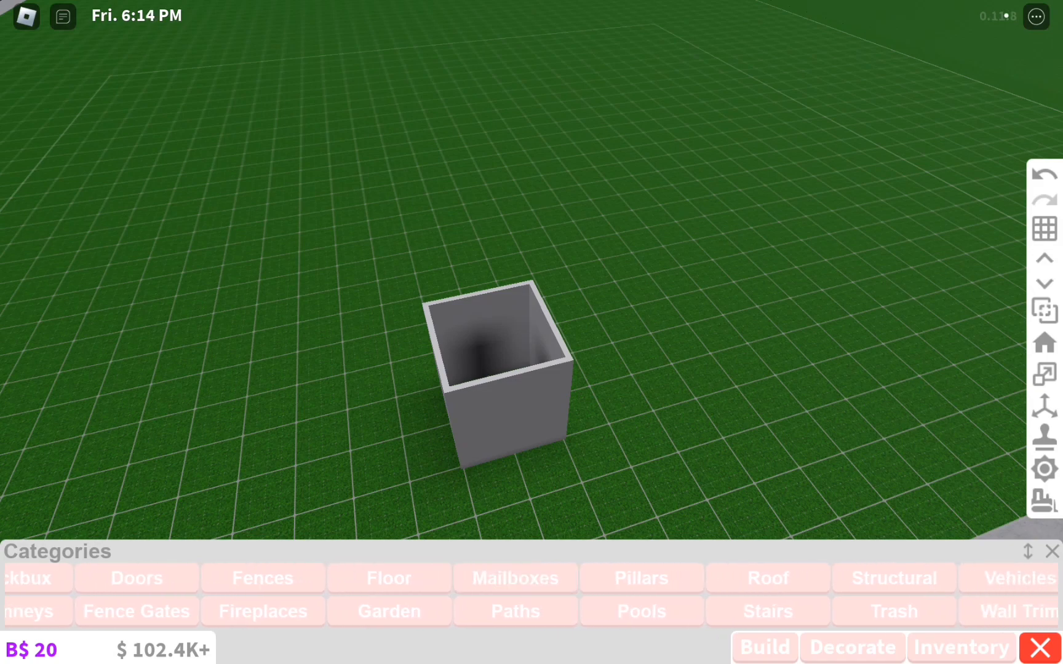
click(768, 577)
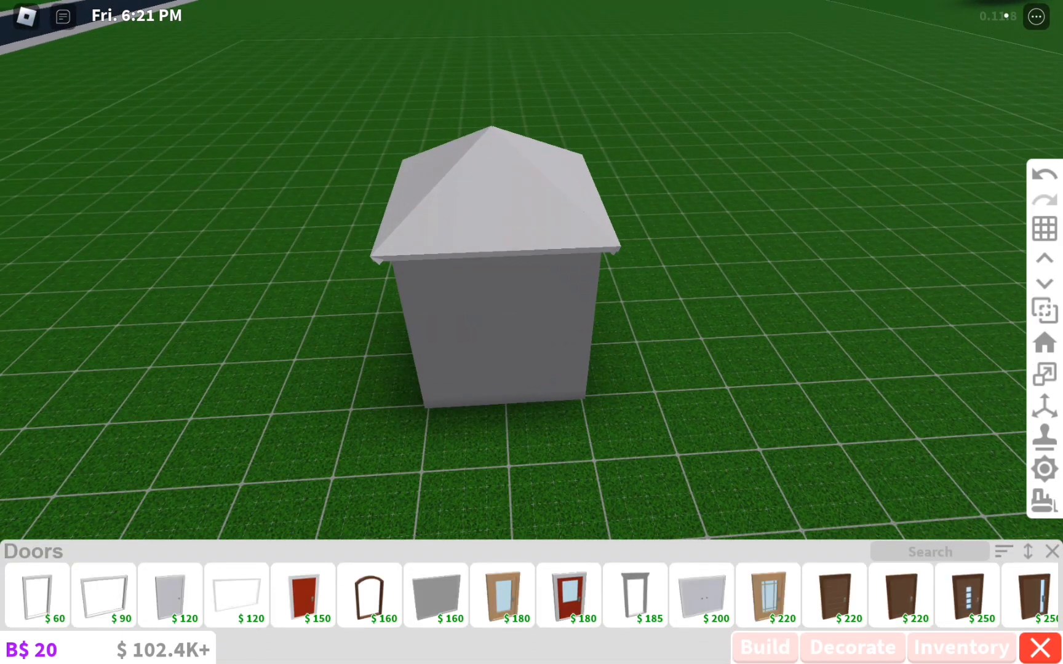
Place the $120 Plain Door near the middle of the front wall.
click(168, 595)
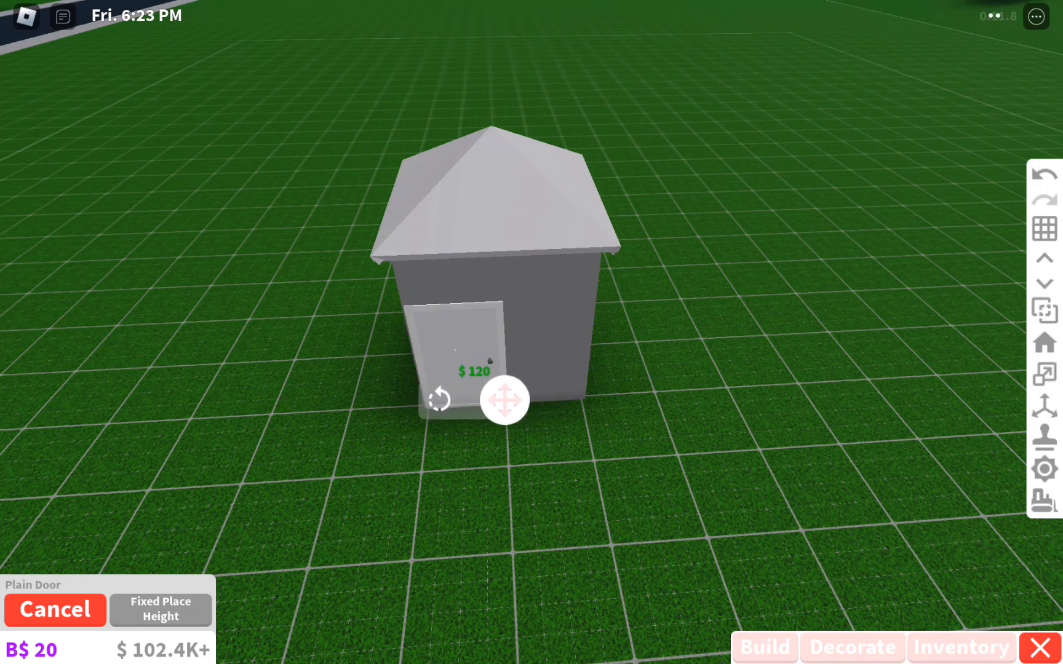
drag(503, 400, 540, 407)
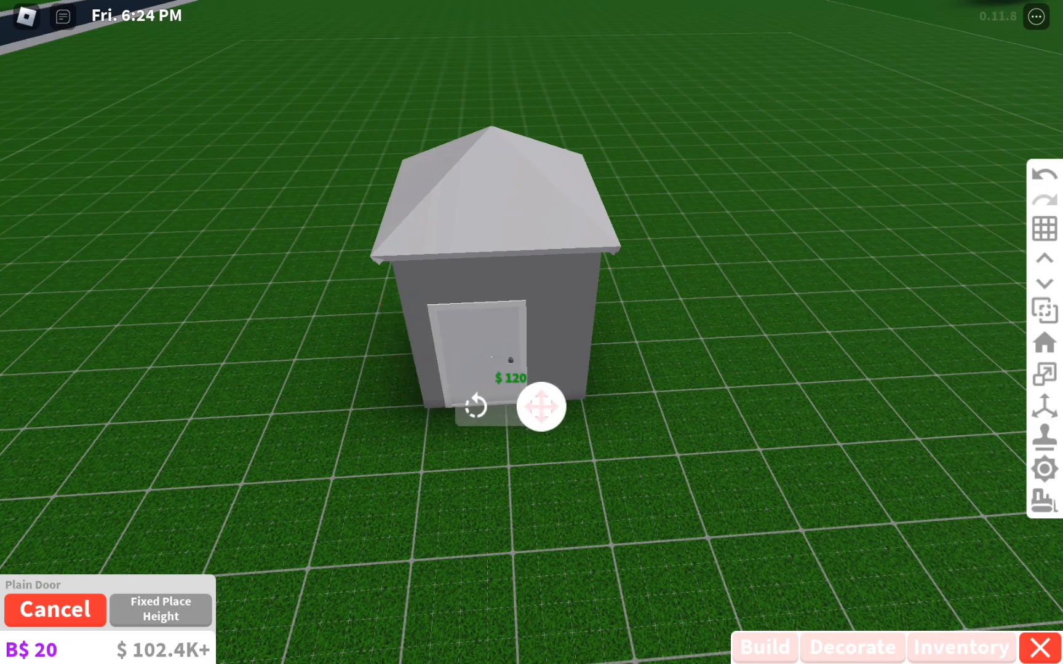
click(541, 407)
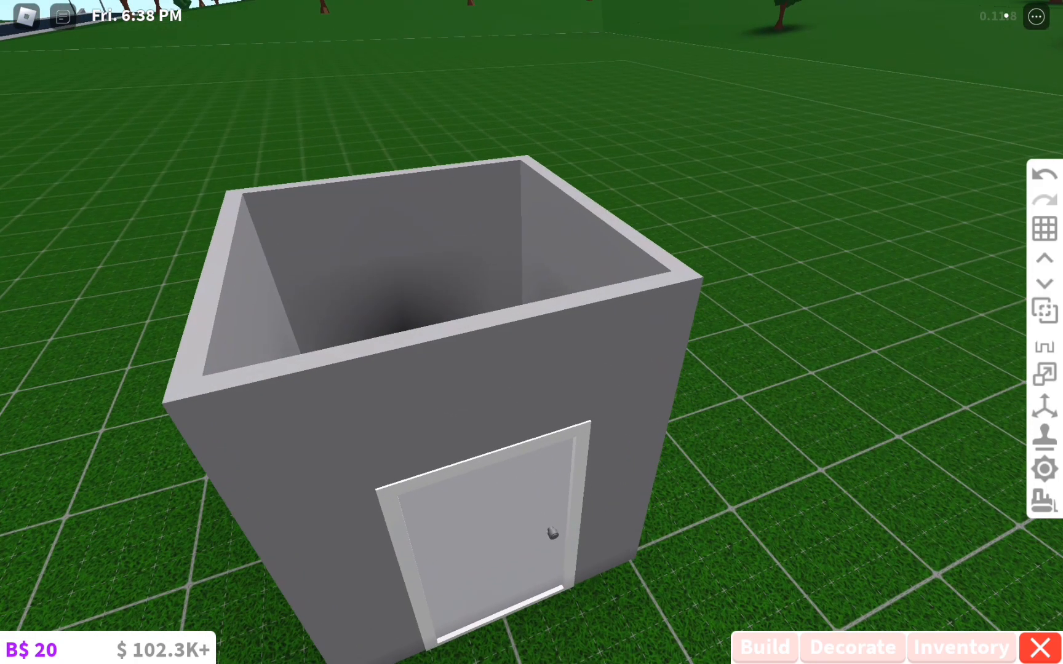
Place windows on the back and side walls, then dismiss the wall's edit options.
click(485, 525)
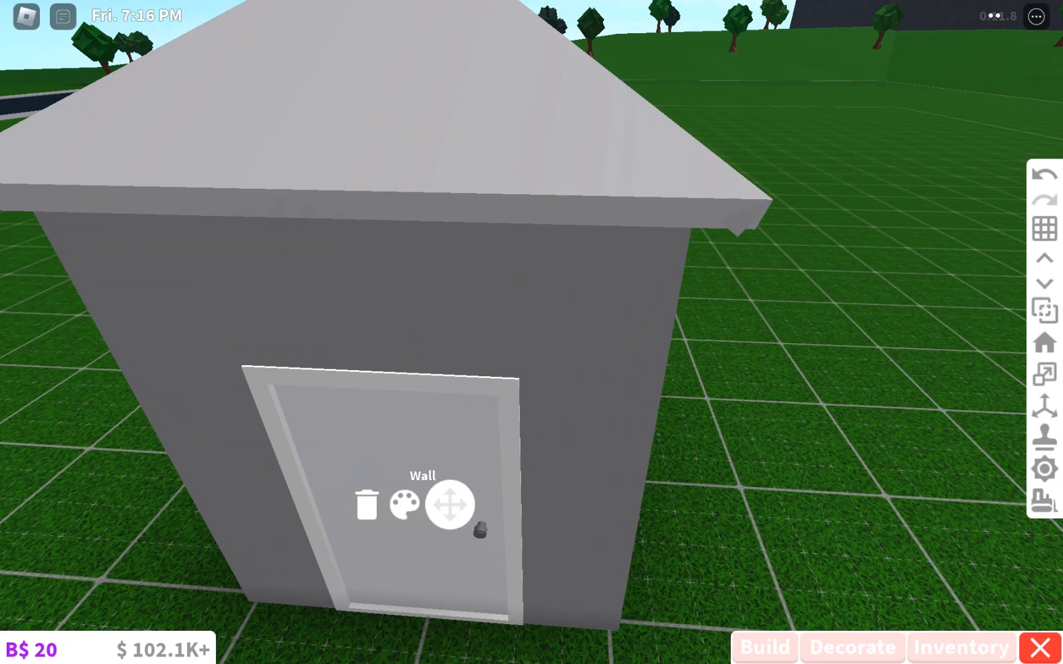
click(404, 504)
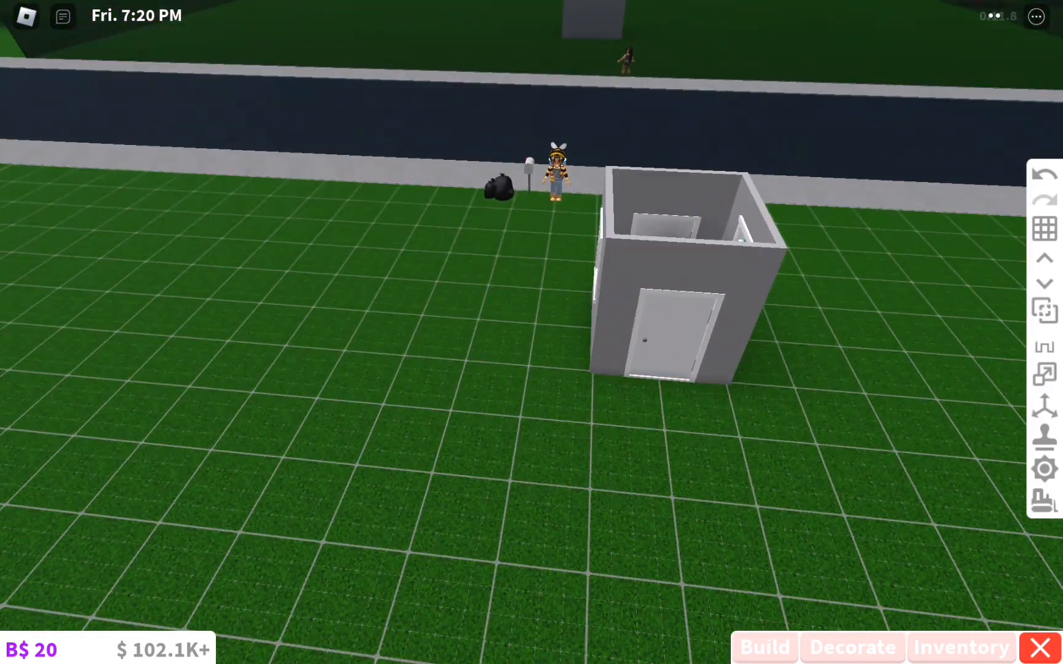
Run a short Farm Fence out from beside the house's front corner.
click(763, 645)
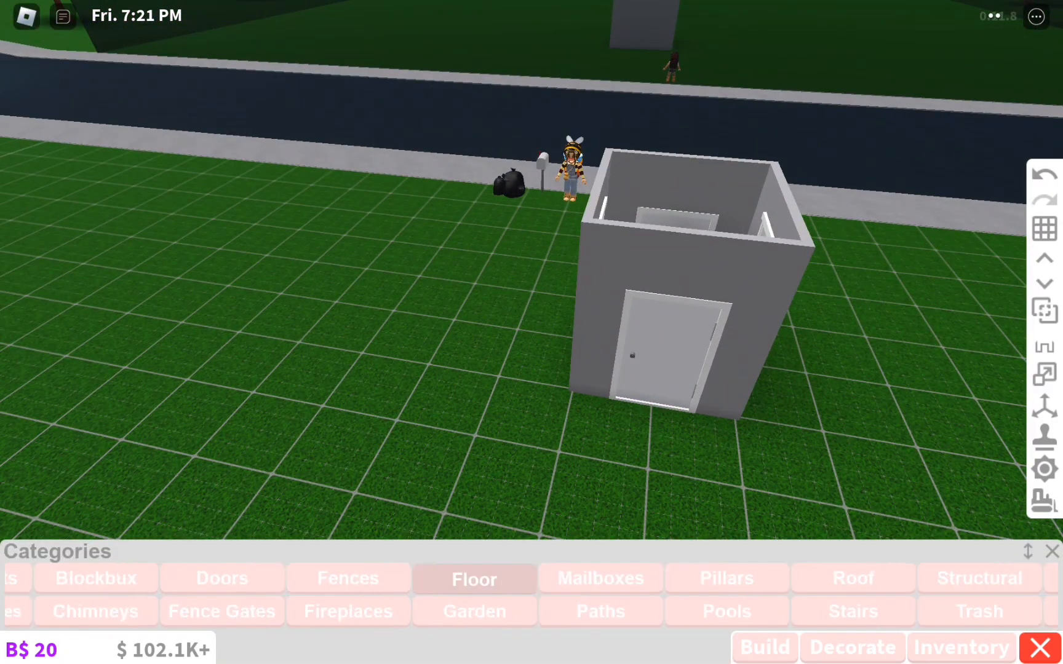
click(347, 577)
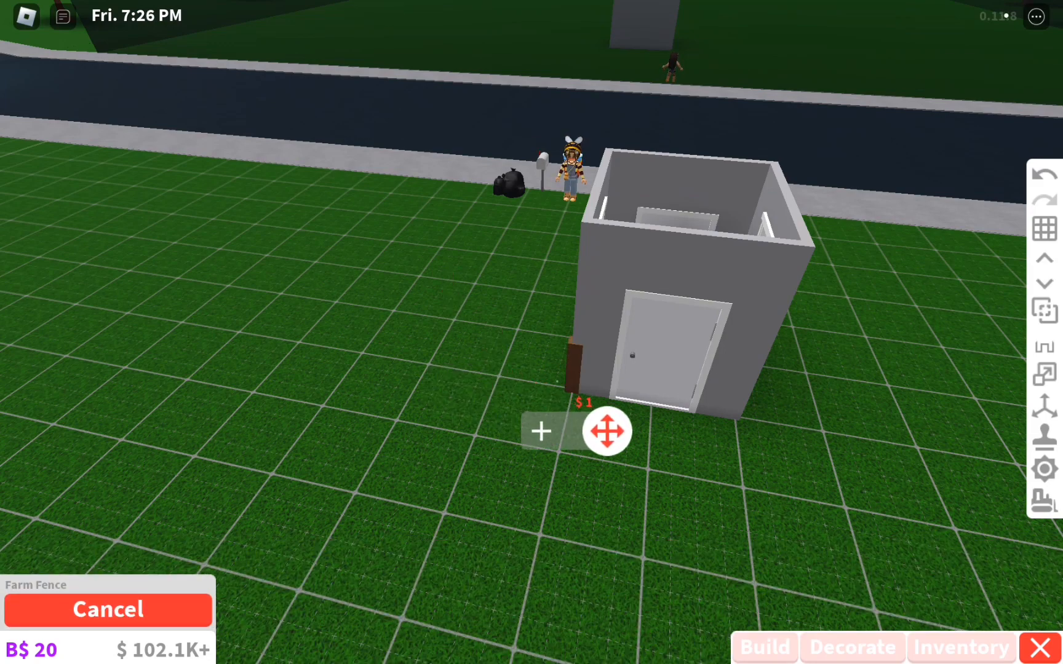
click(540, 430)
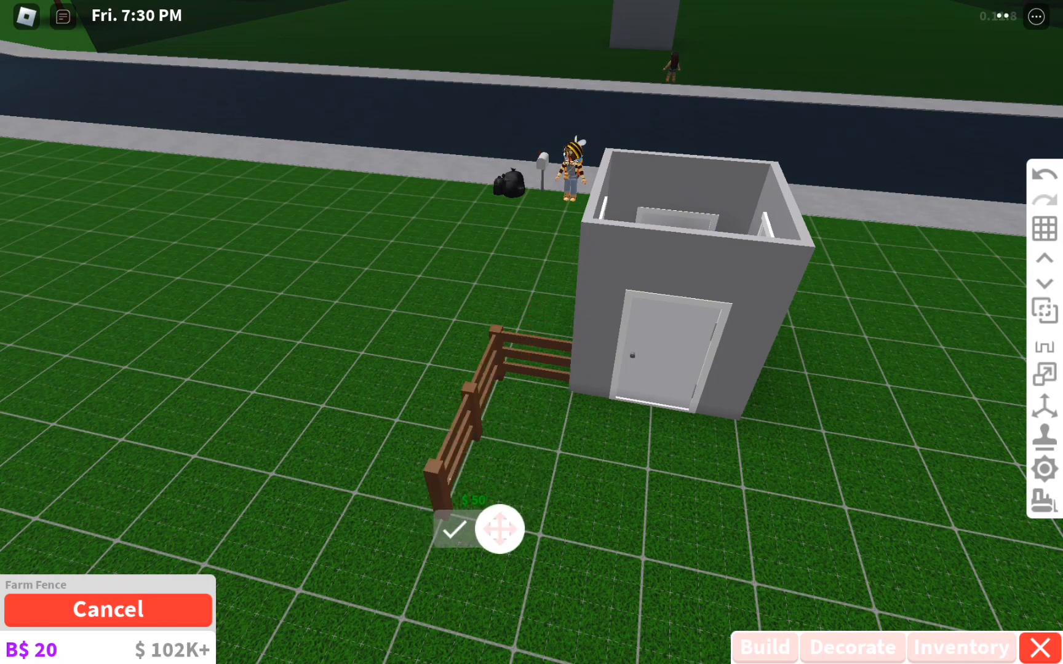
click(457, 528)
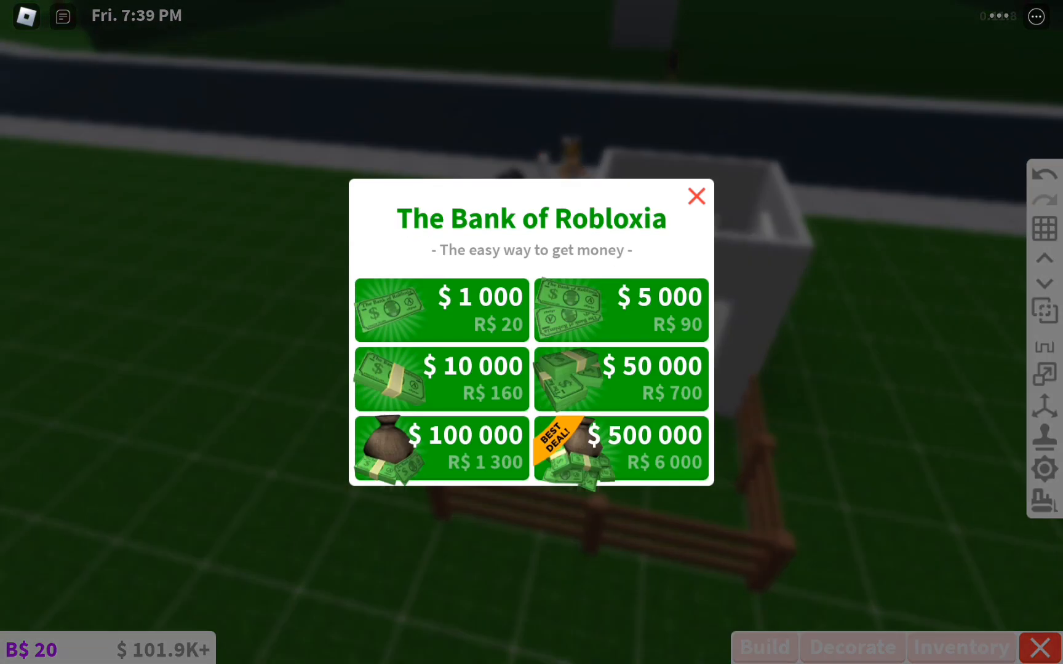
Close the Bank of Robloxia popup and return to the start of the build categories.
click(695, 196)
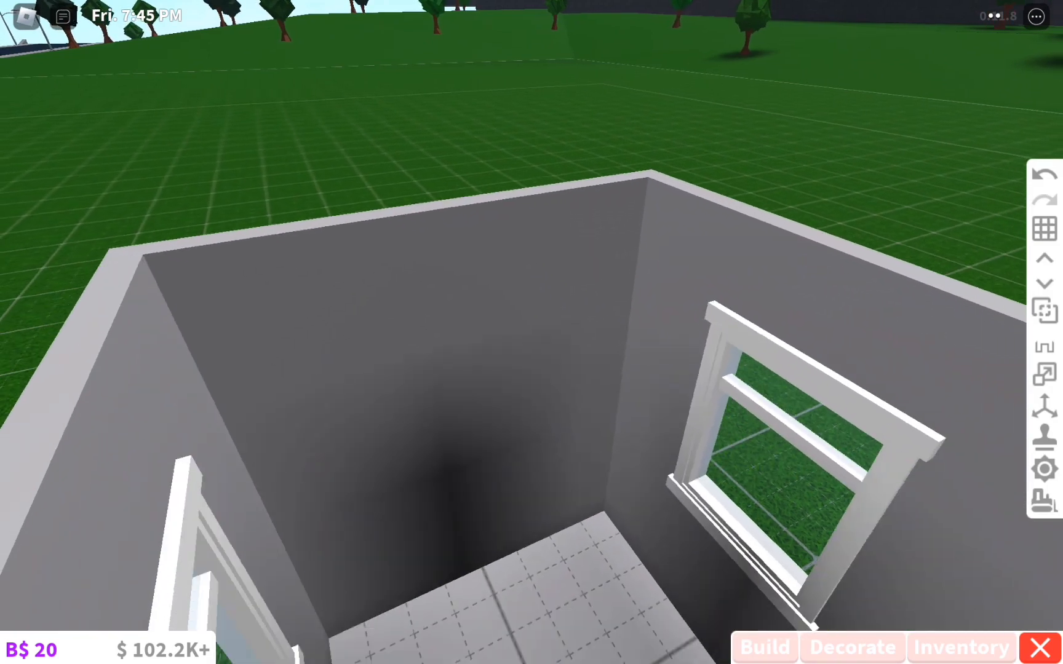
click(763, 647)
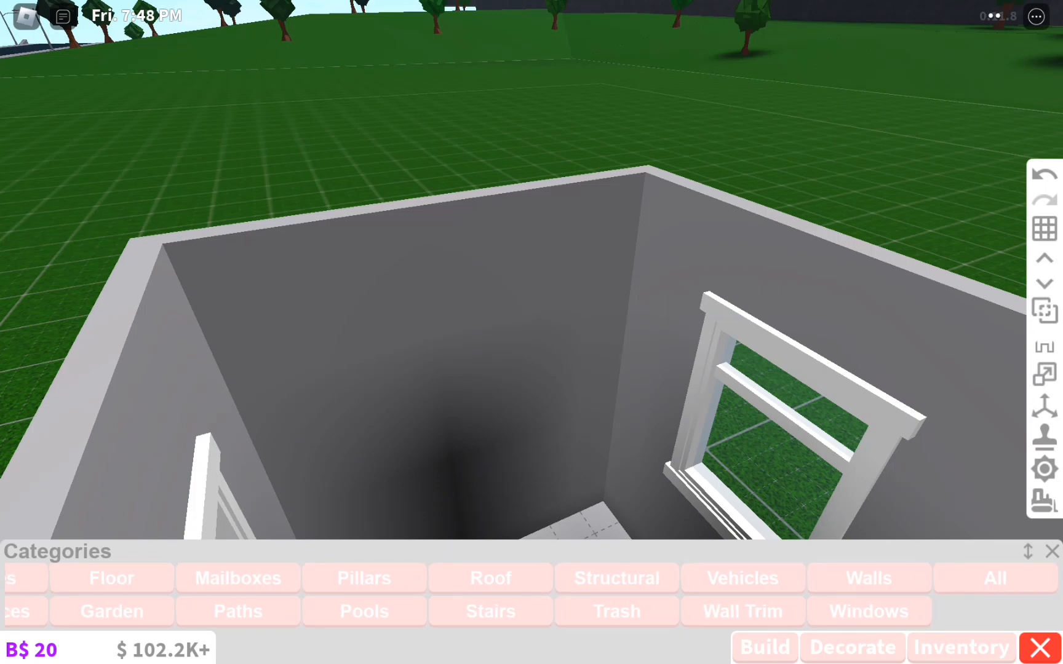
click(960, 647)
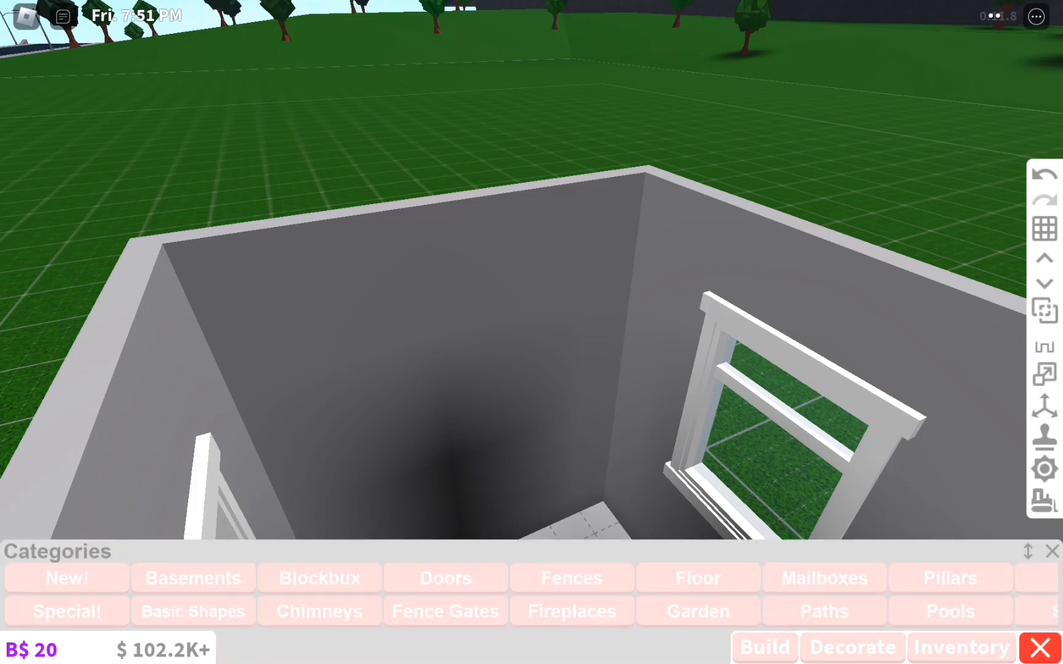
Choose the blue Standard Single Bed from Beds and place it inside the room.
click(445, 610)
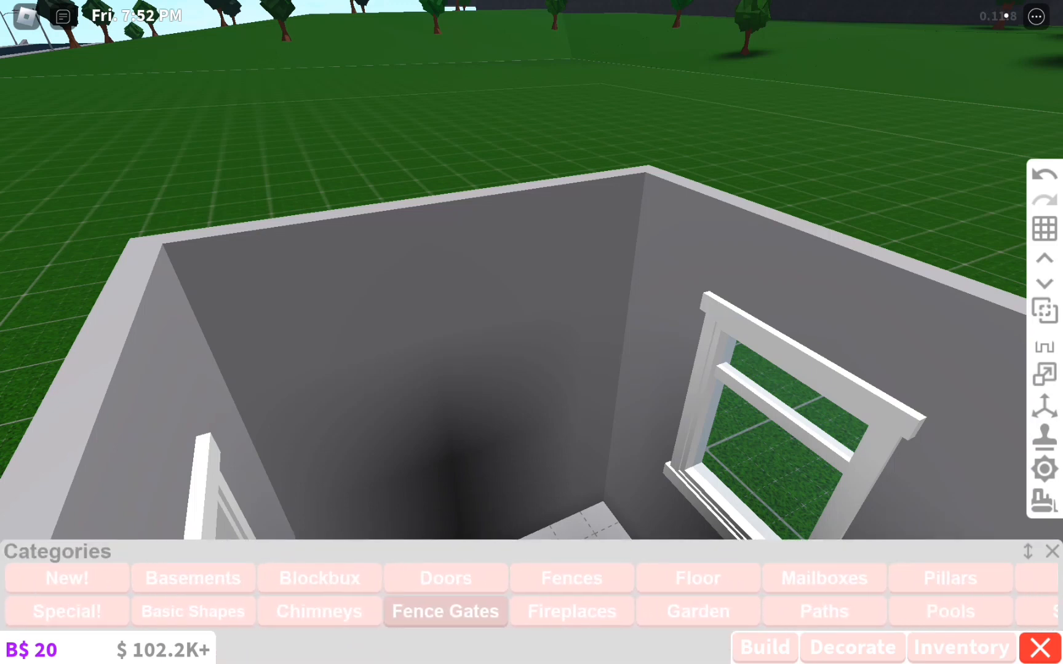
scroll(right, 3)
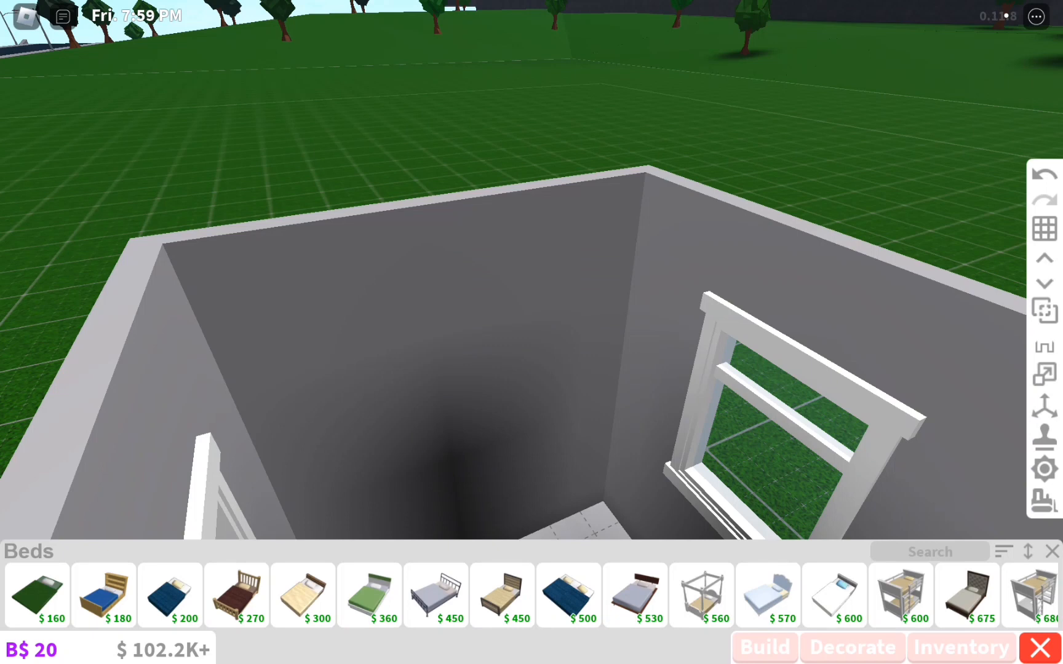
click(168, 595)
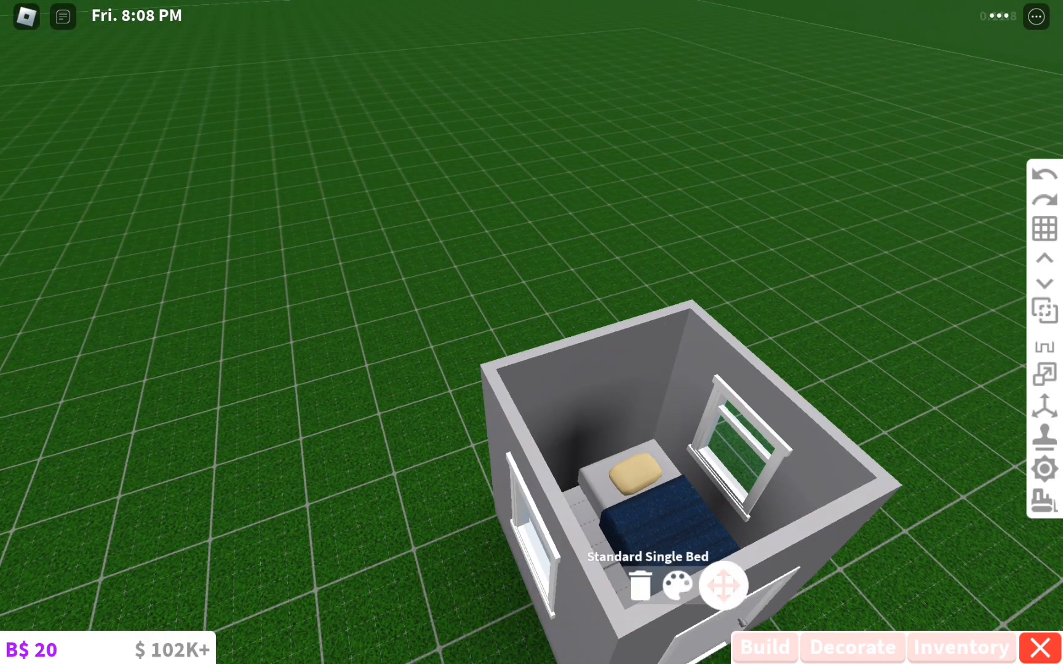
Search the All items list for the pyramid roof and place it on the house.
click(640, 585)
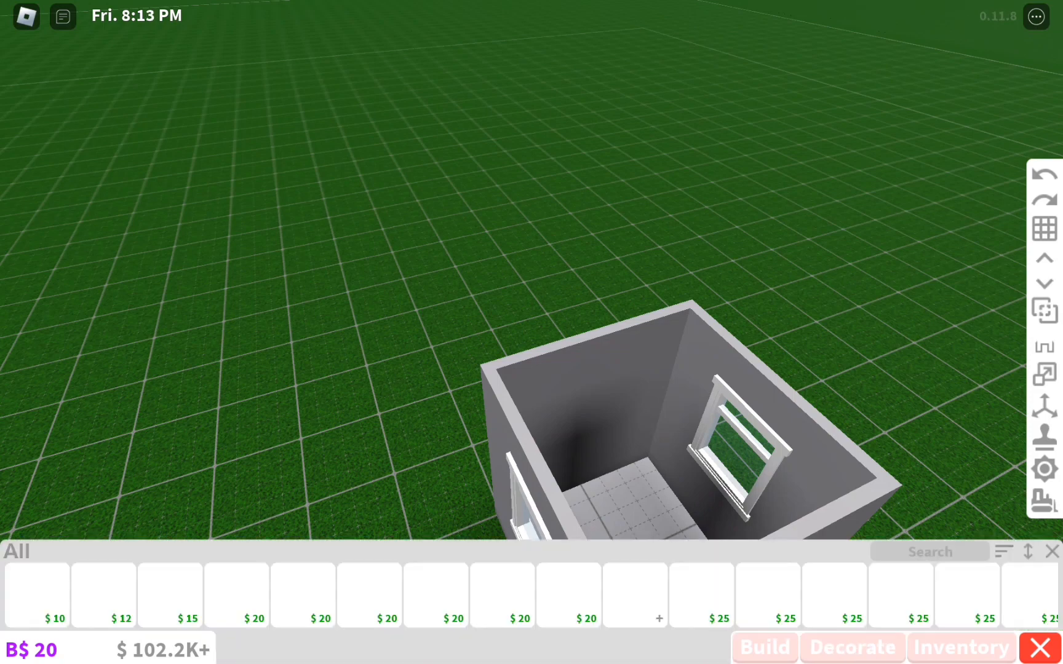
click(928, 551)
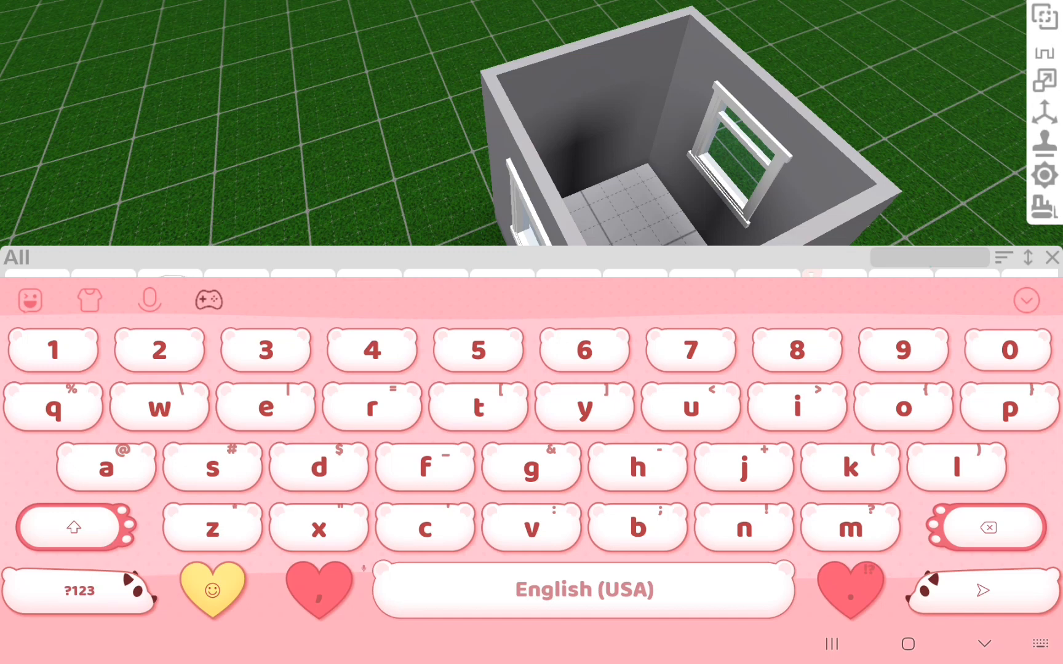
click(318, 466)
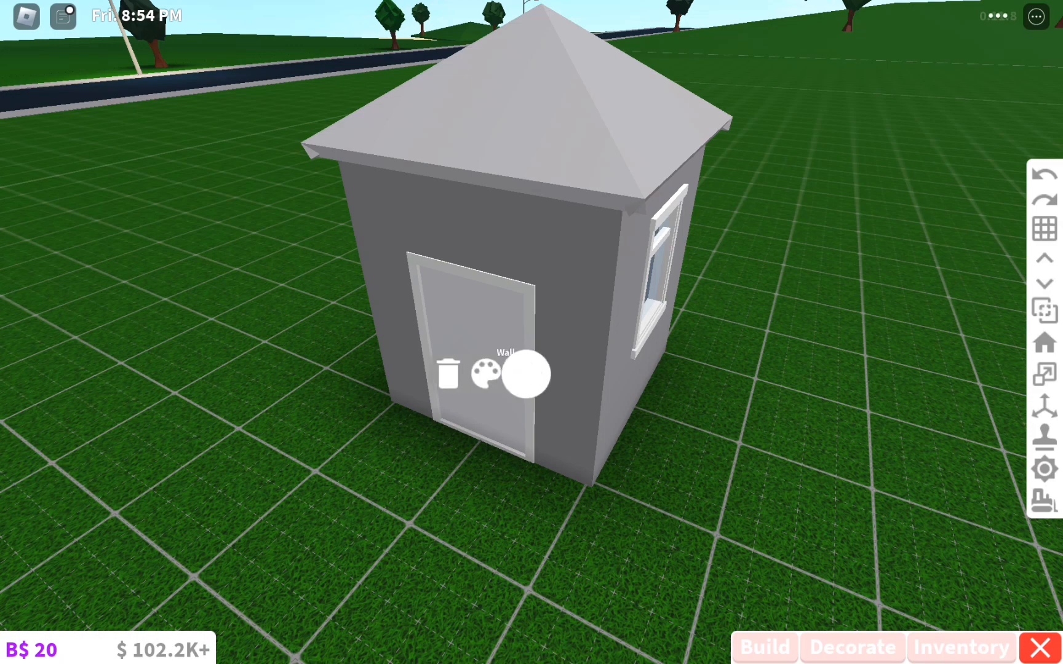
Repaint the outer walls a lighter pastel shade, then select the pyramid roof.
click(483, 374)
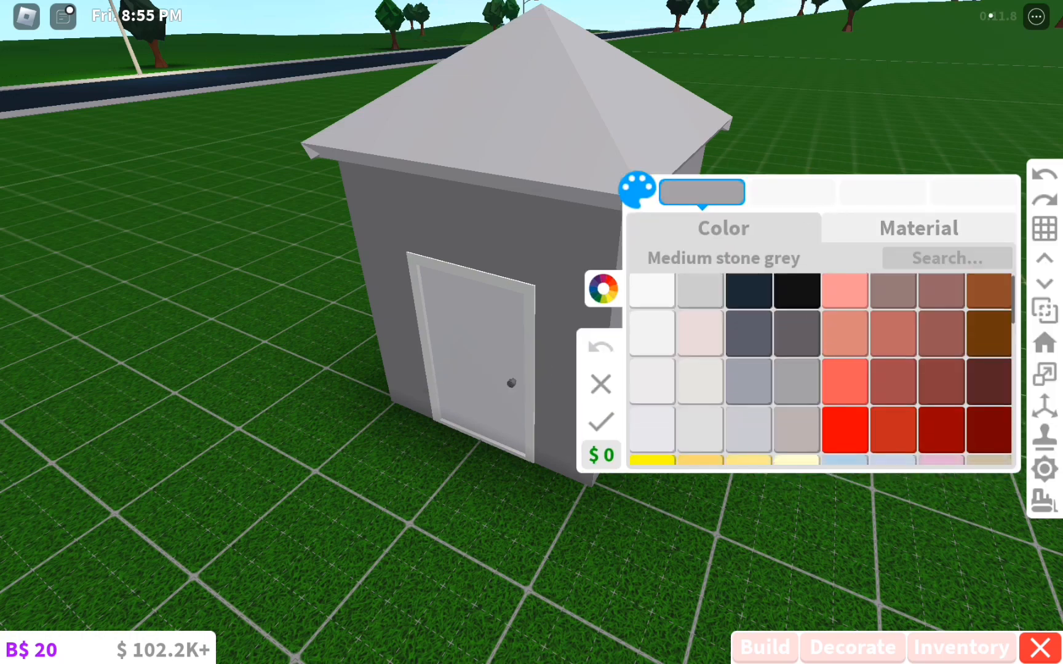
click(797, 450)
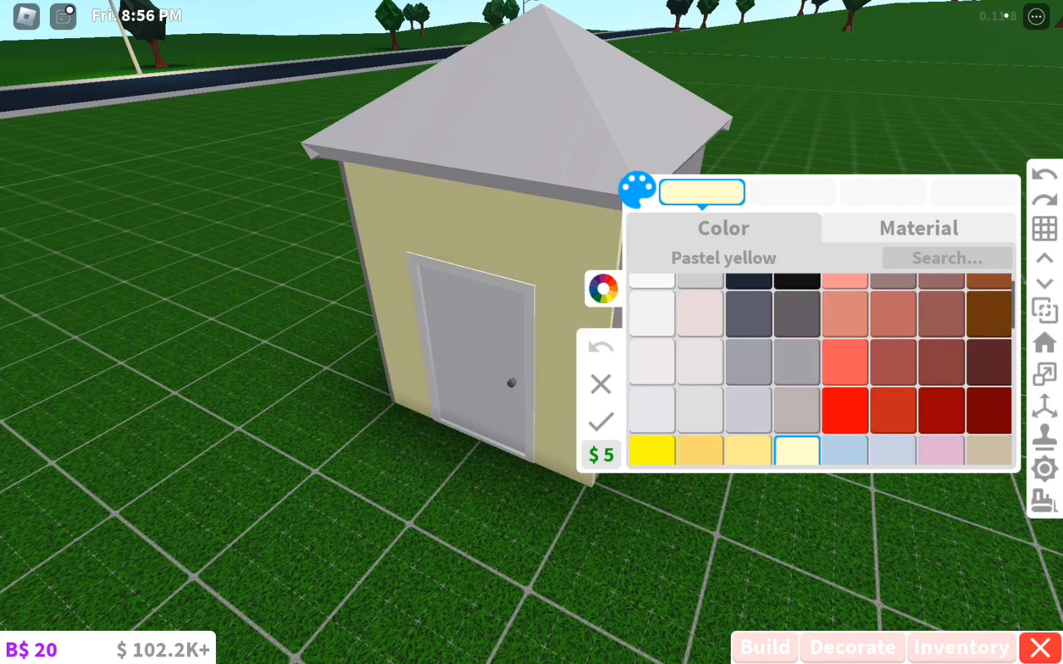
click(894, 449)
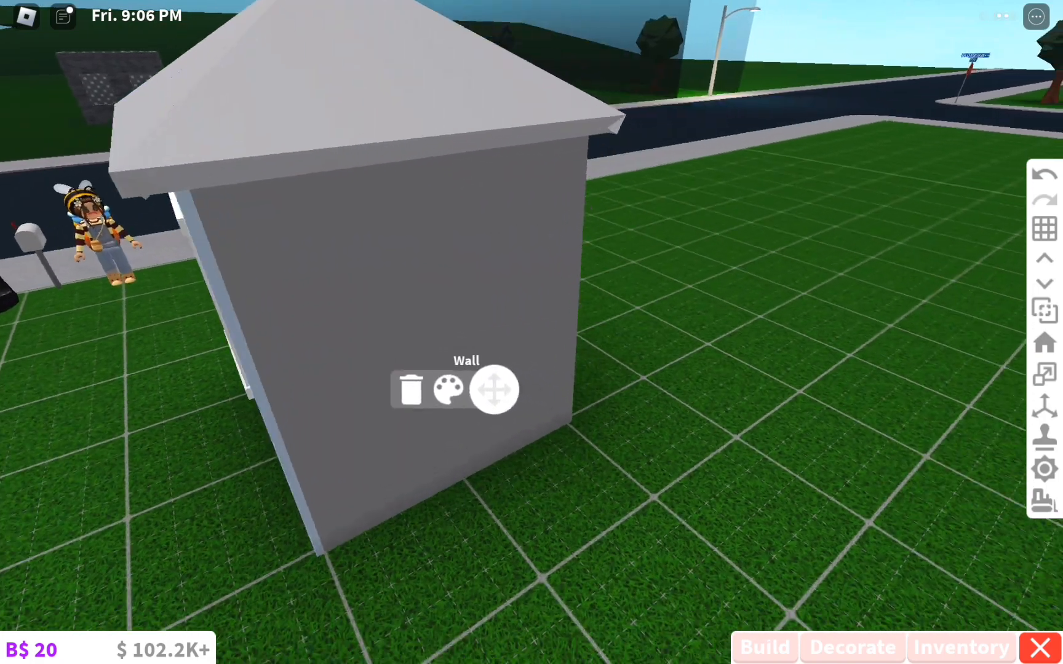
click(449, 389)
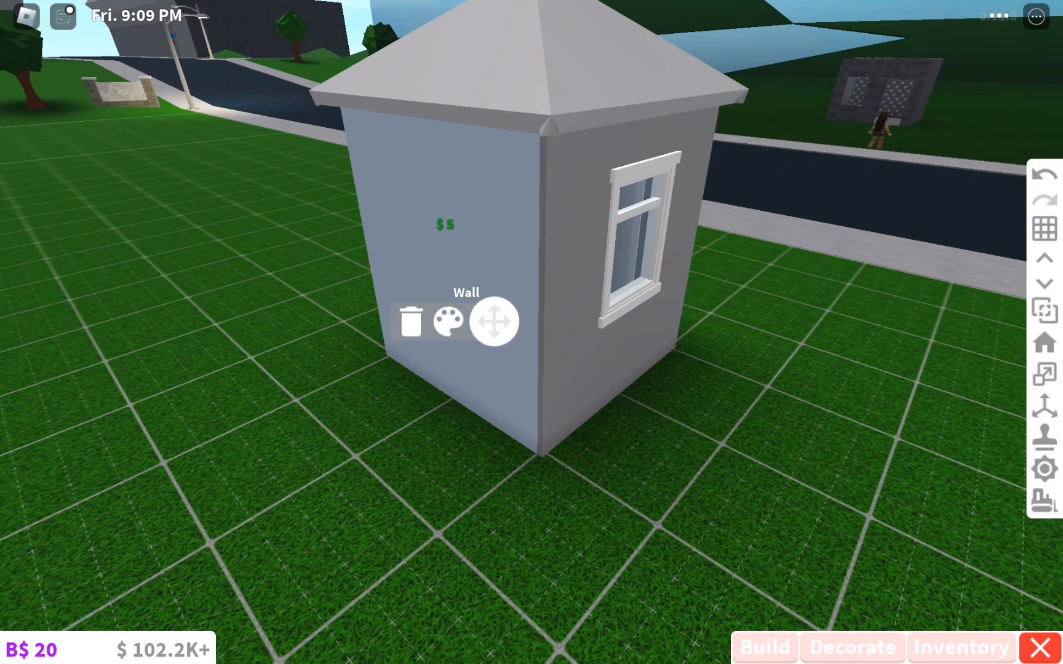
click(448, 319)
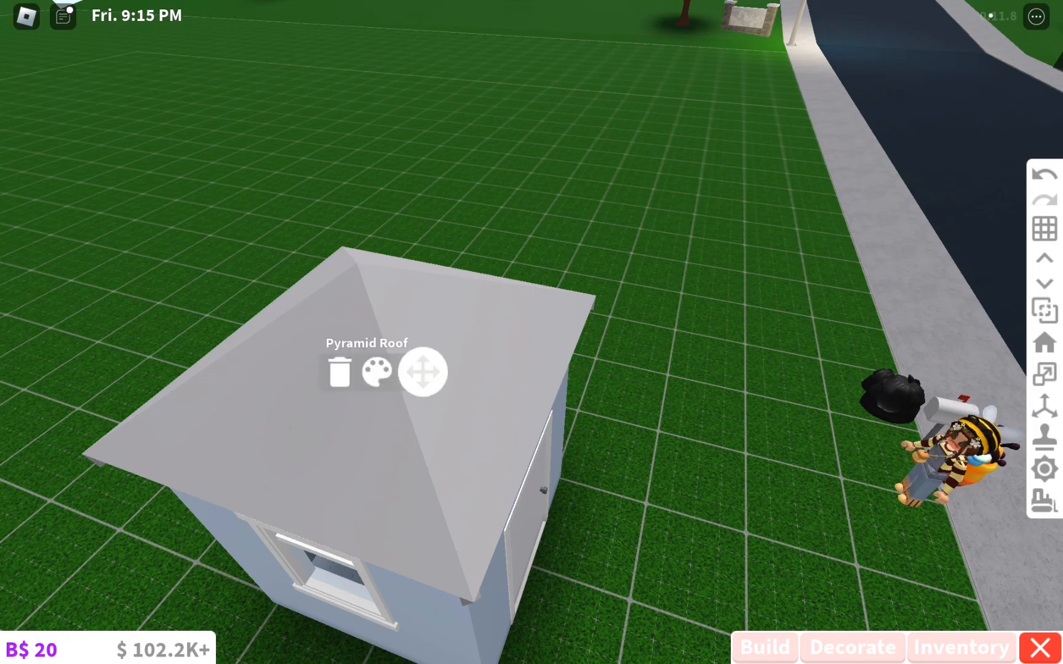
Paint the roof Sand blue after previewing Linen, then give it a Brick material finish.
click(376, 370)
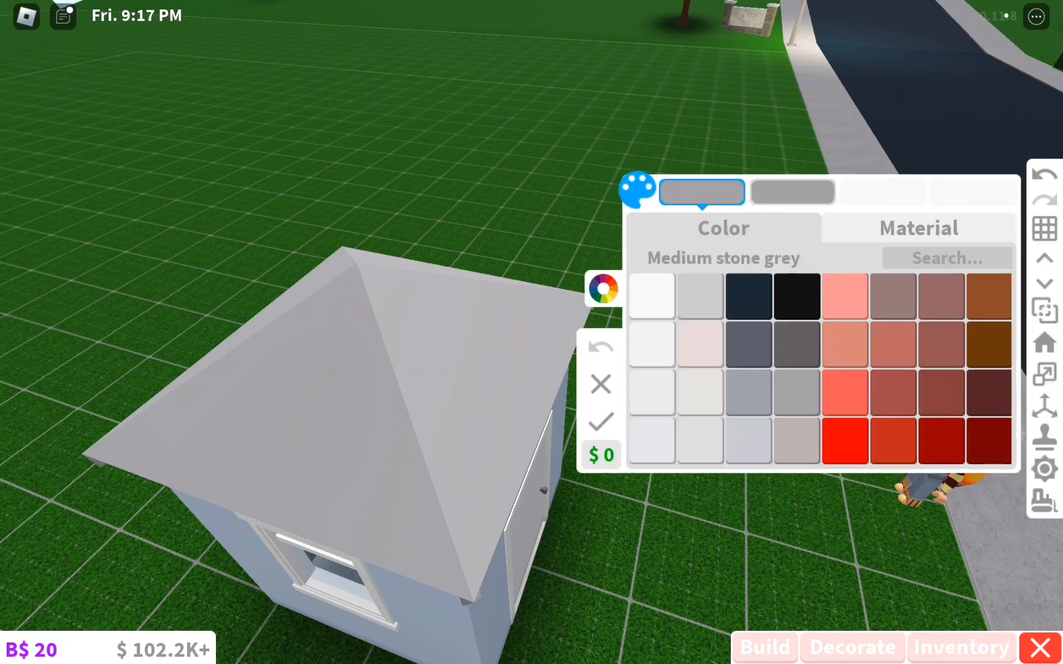
click(796, 407)
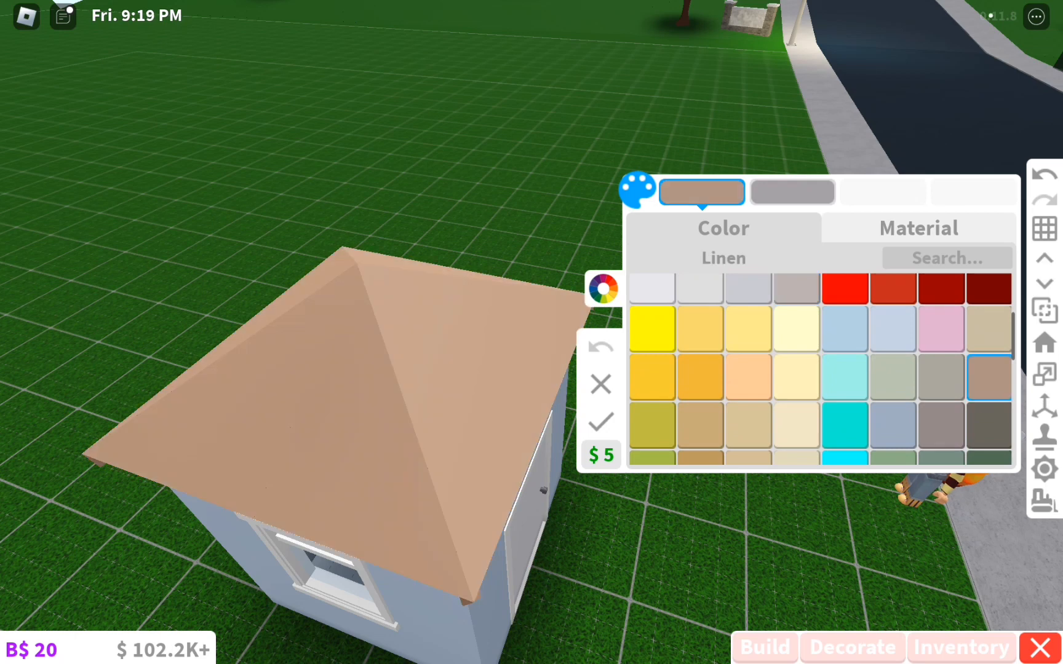
click(894, 423)
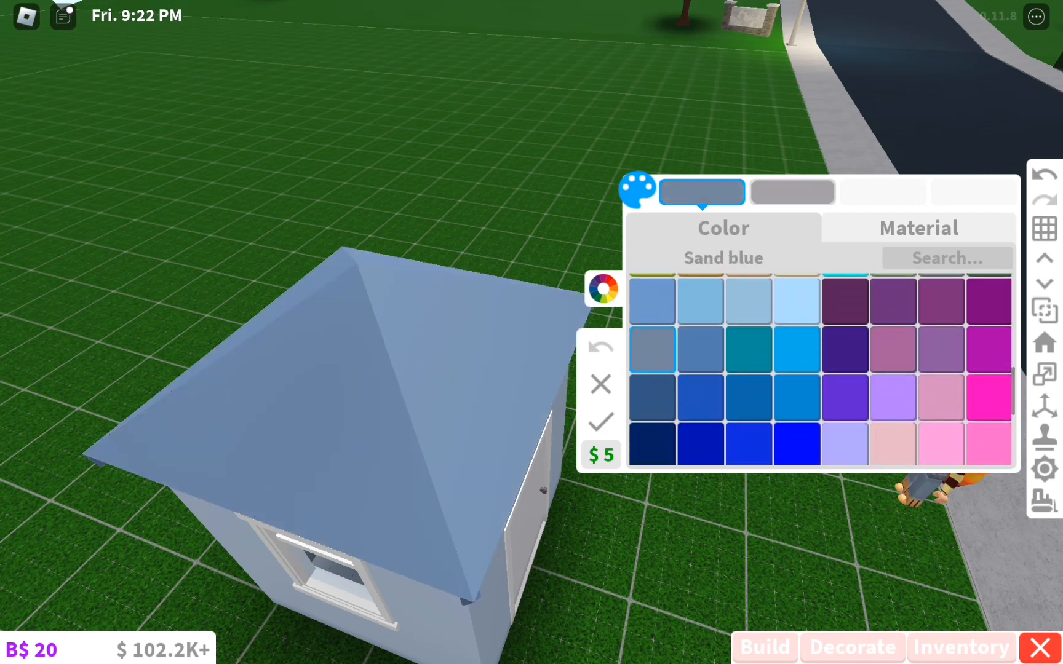
click(917, 227)
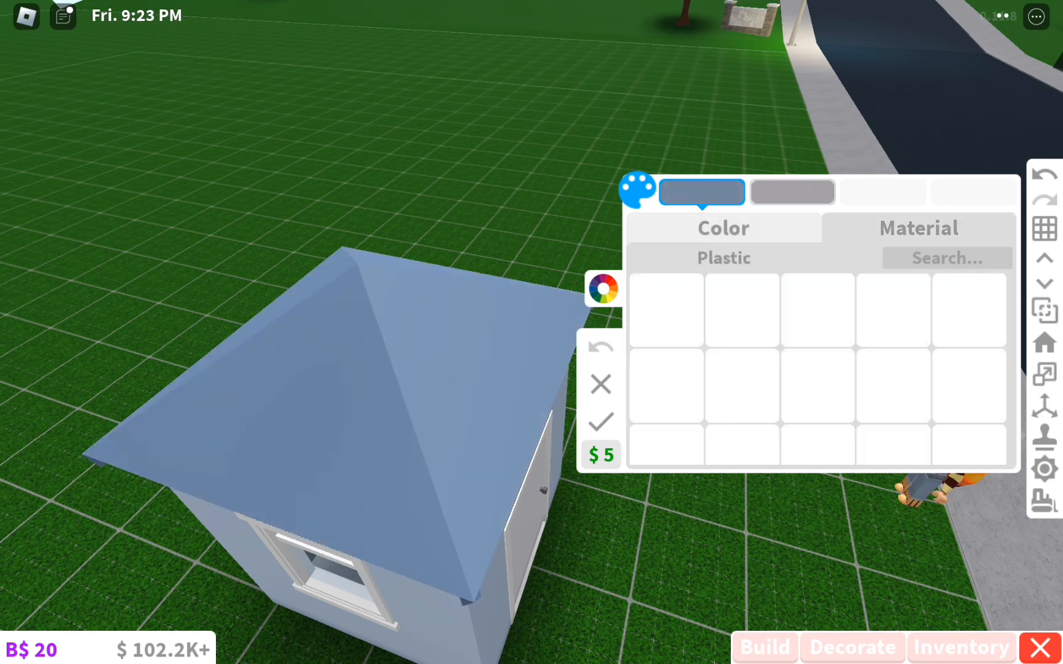
click(667, 385)
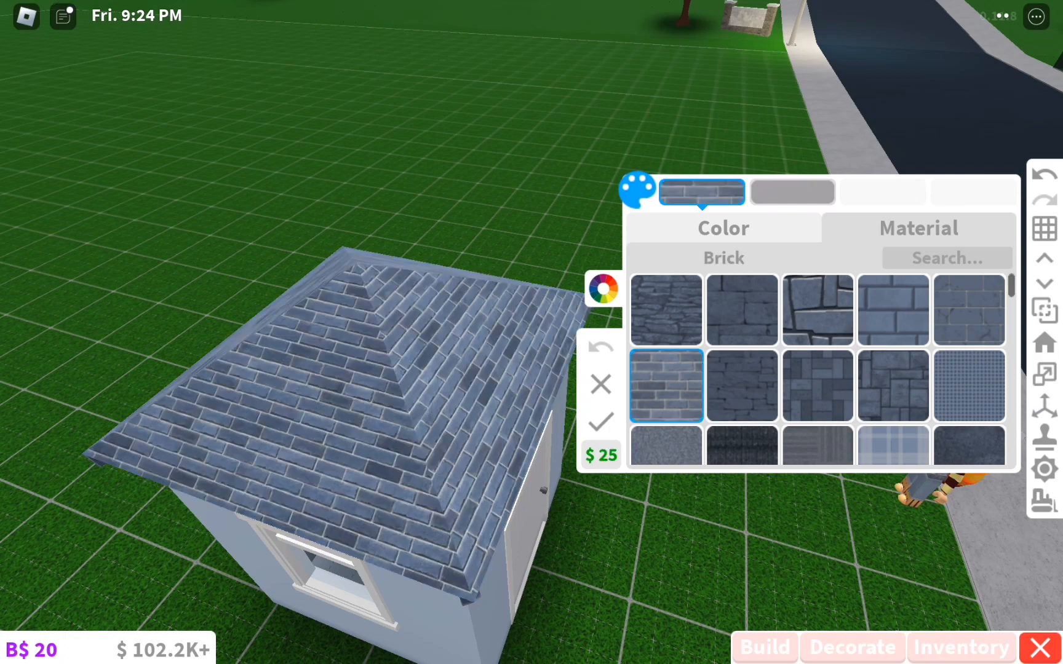
click(743, 385)
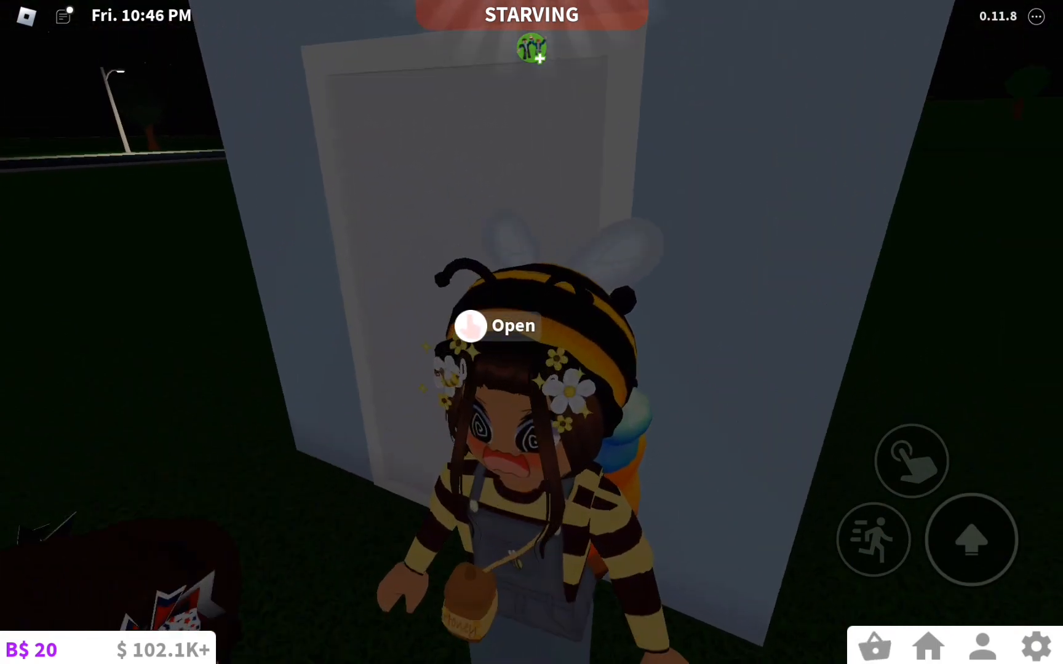
Head out the house's front door toward the other player.
click(498, 325)
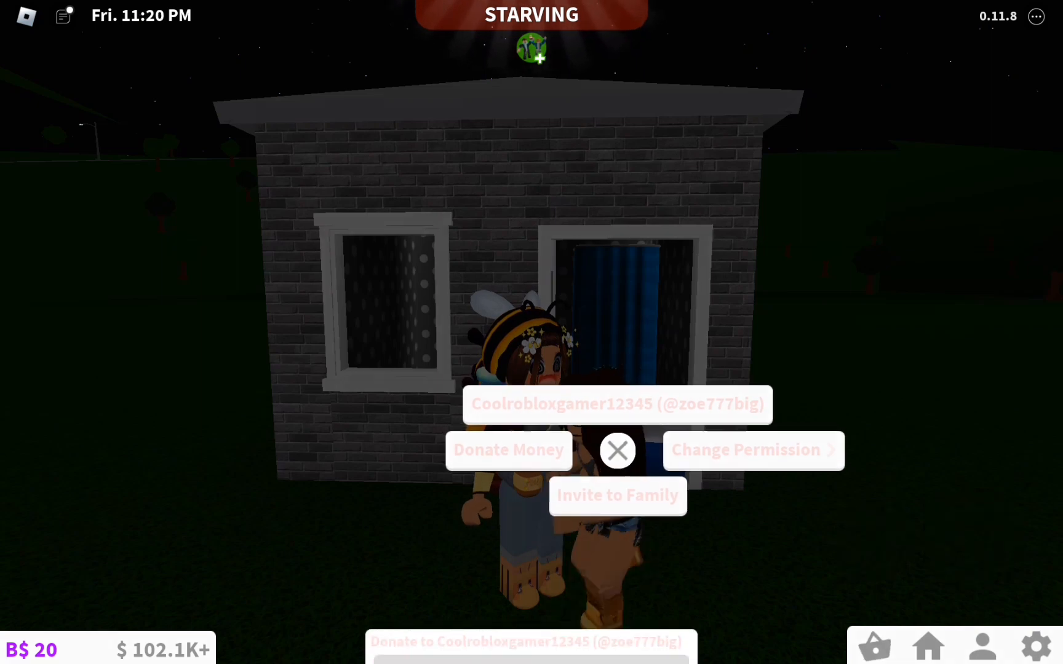
Donate 2,000 to the other player, leaving about $100.1K.
click(508, 449)
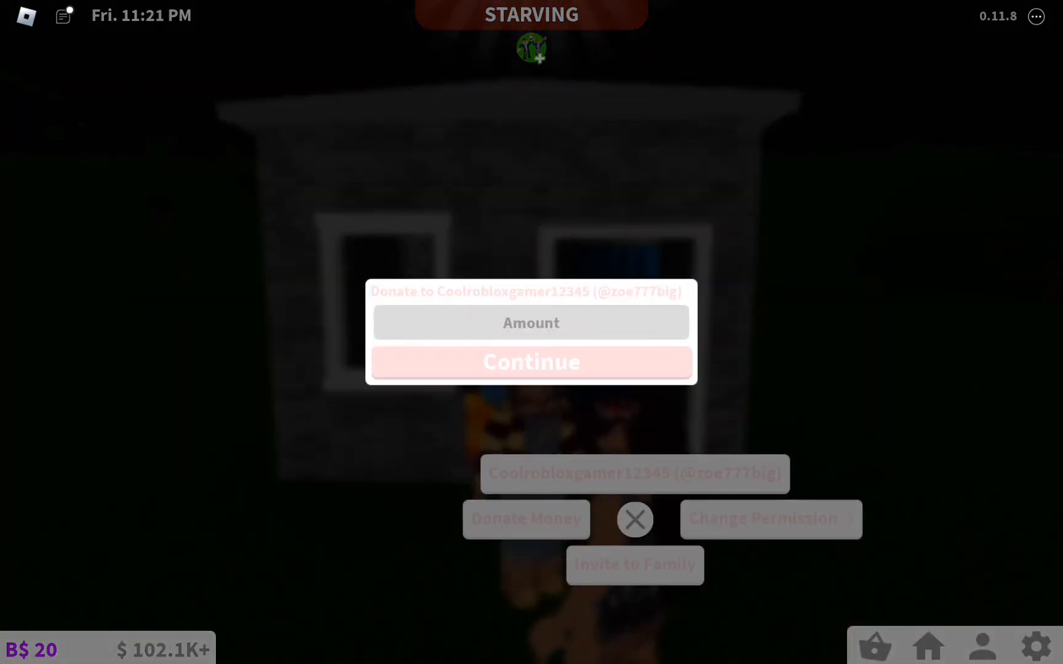
click(530, 323)
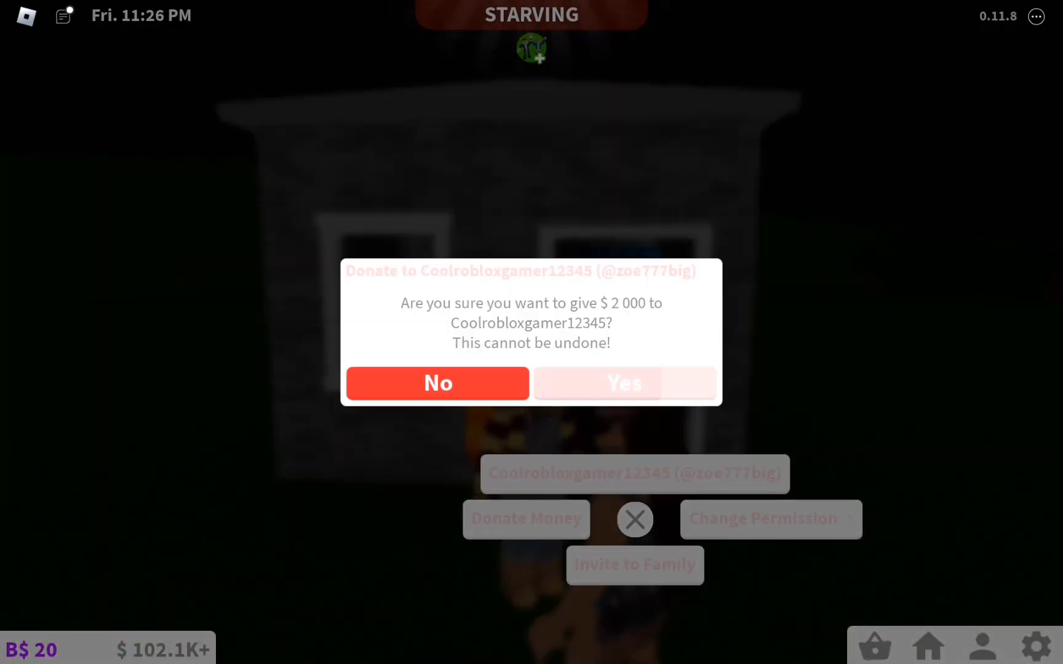
click(624, 383)
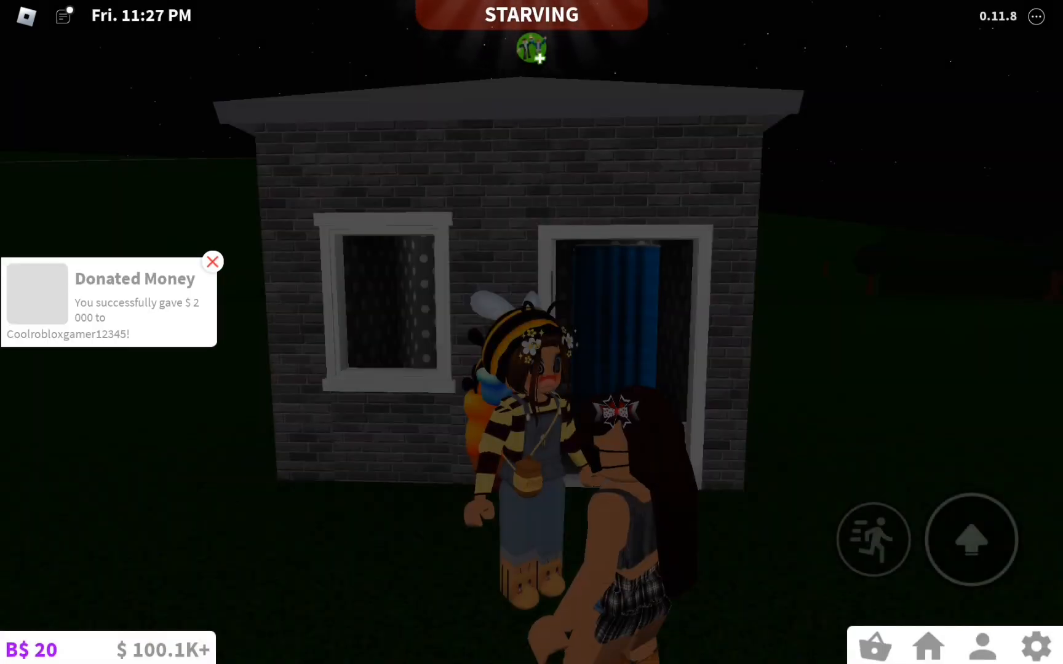